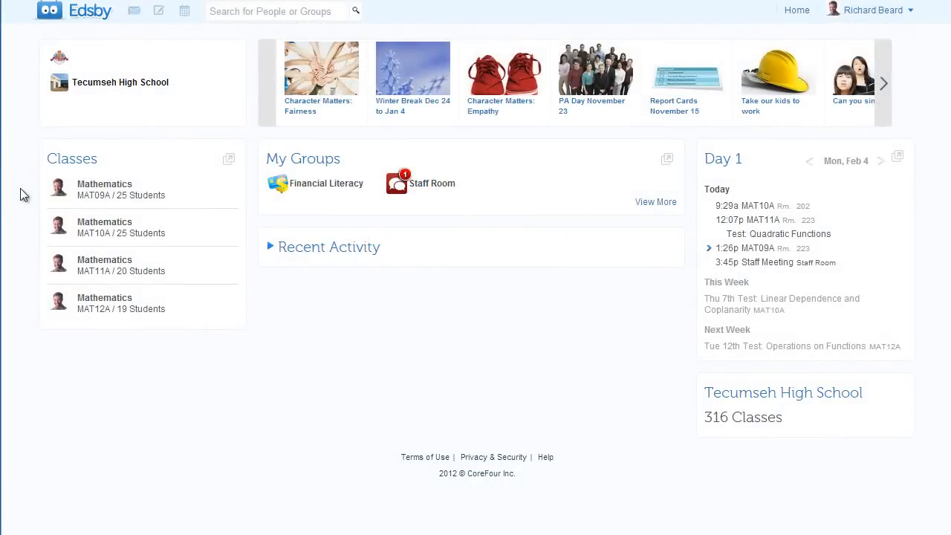
Open MAT09A and write the welcome note 'We're going to have a great year...'.
click(105, 189)
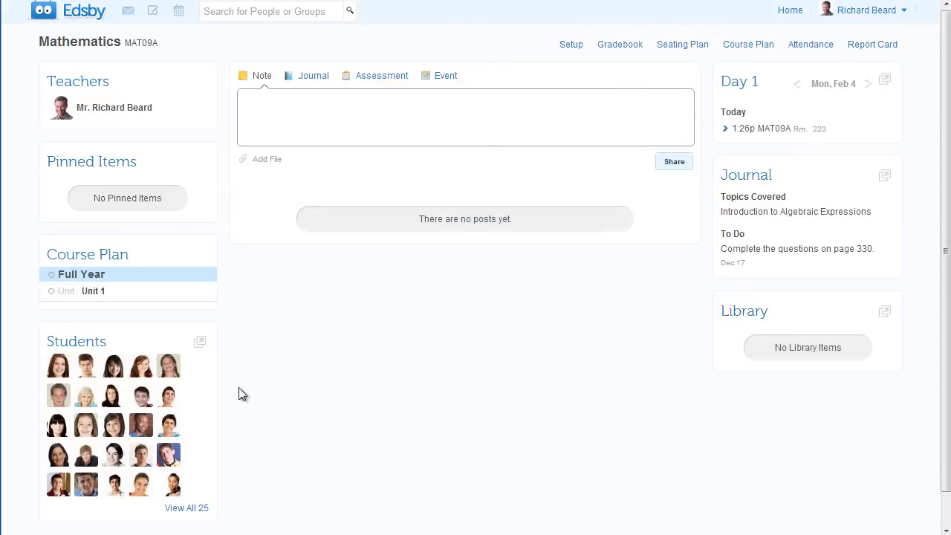
mouse_move(224, 398)
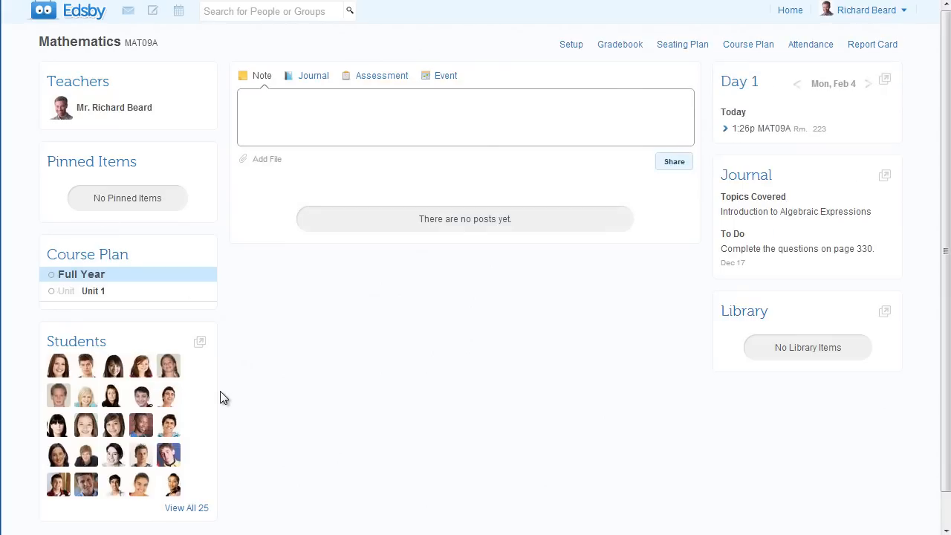
click(465, 116)
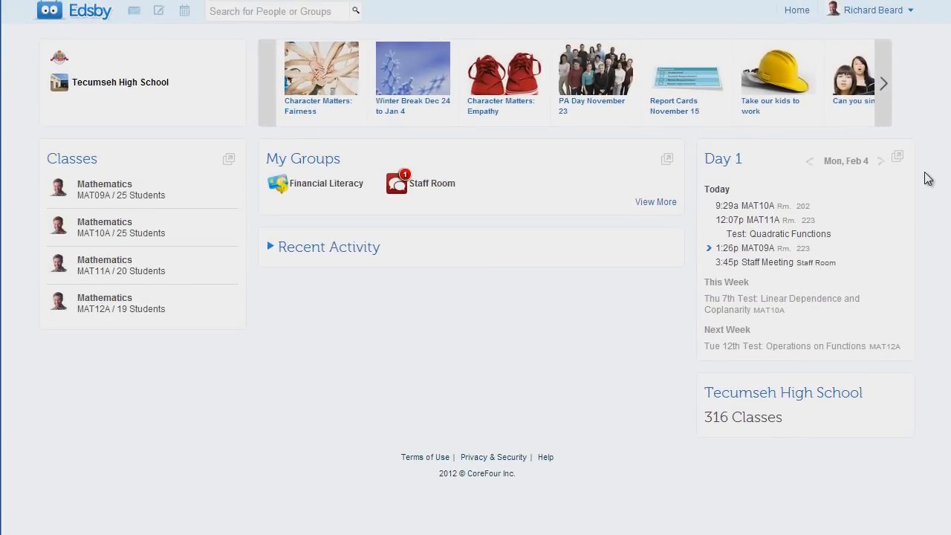
click(105, 190)
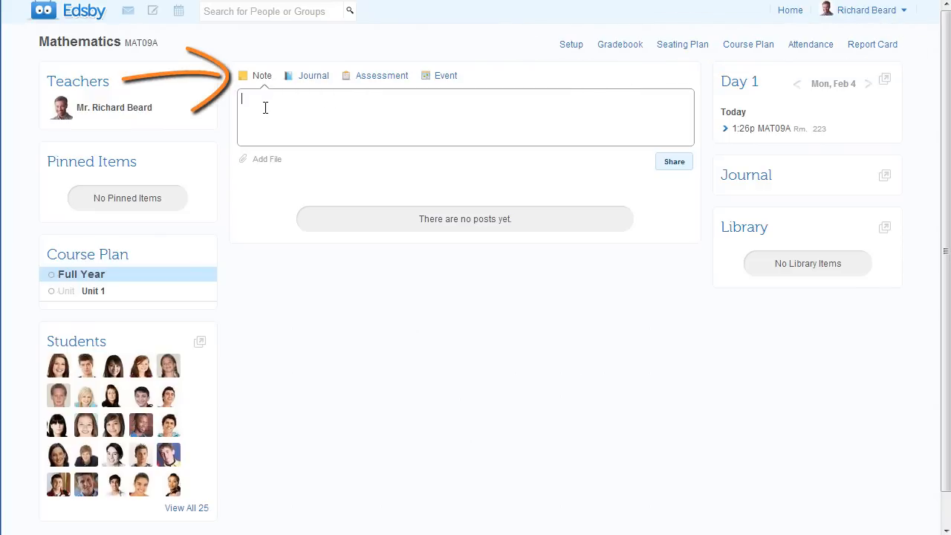
text(We're going to have a great year. I'm looking forward to seeing your smiling faces on Tuesday.)
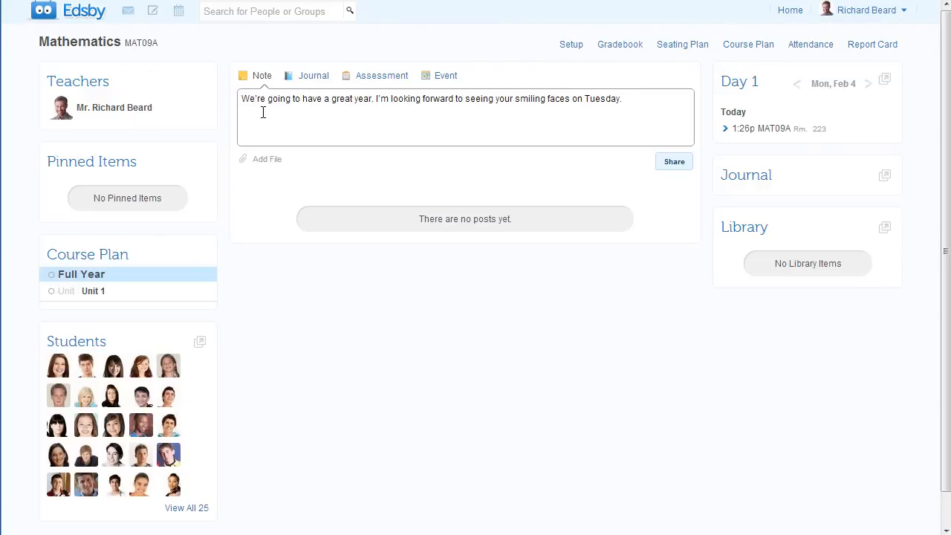
Share the welcome note, then share the Exponent Laws journal entry with pages 330–331 homework.
click(674, 161)
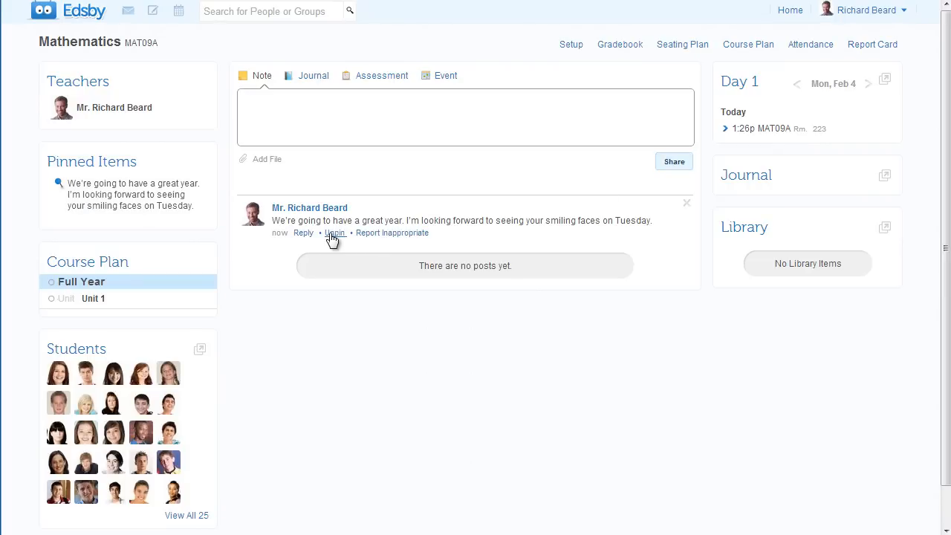
click(313, 75)
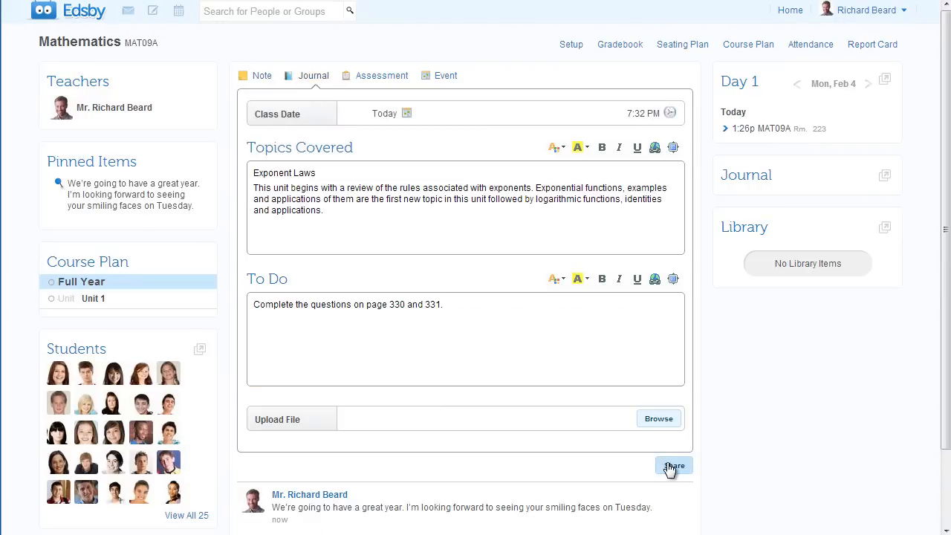
click(673, 465)
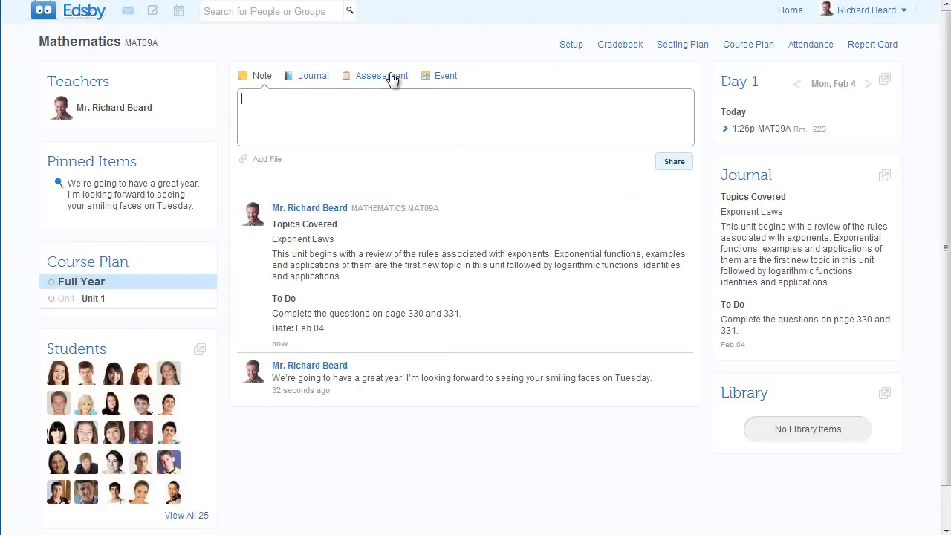
Create the Exponent Laws test dated 2013-02-06, scored out of 35 with weighting 10.
click(382, 75)
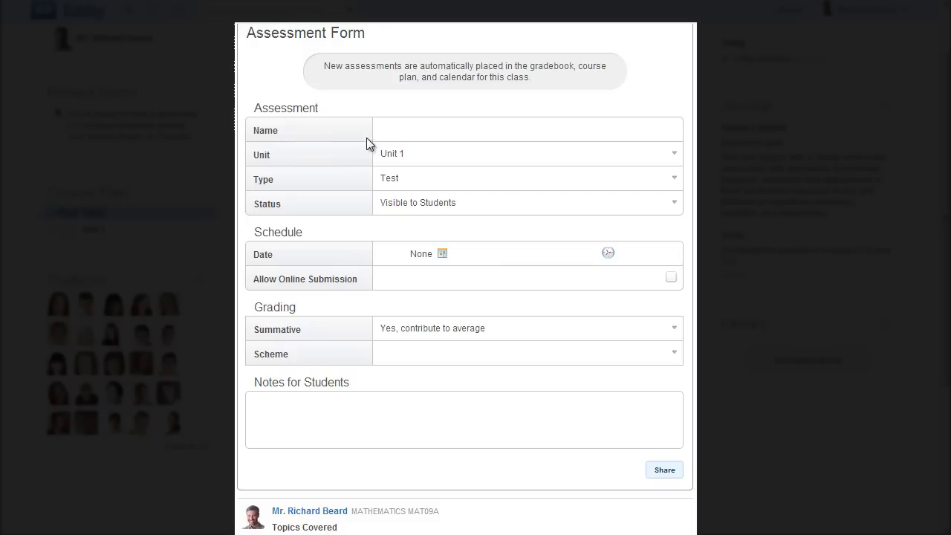
text(Exponent Laws)
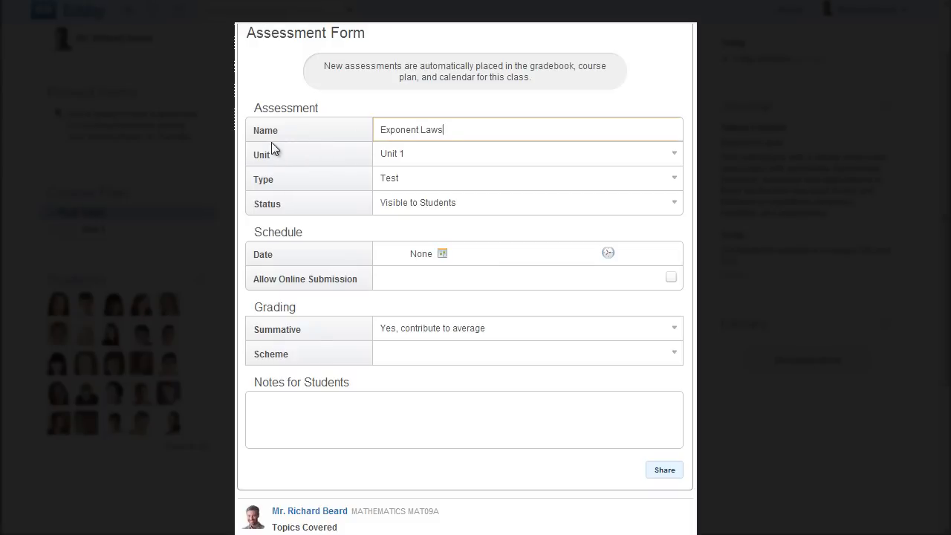
click(442, 253)
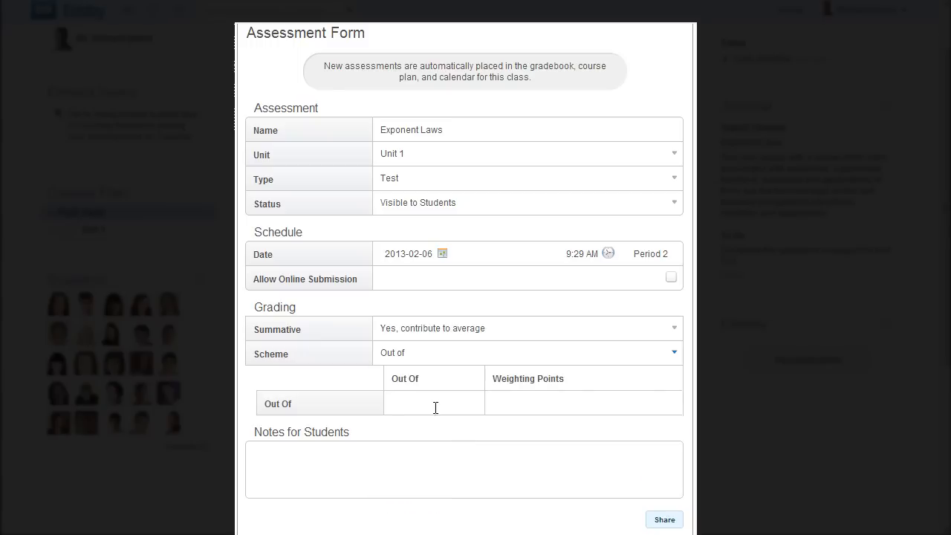
text(35)
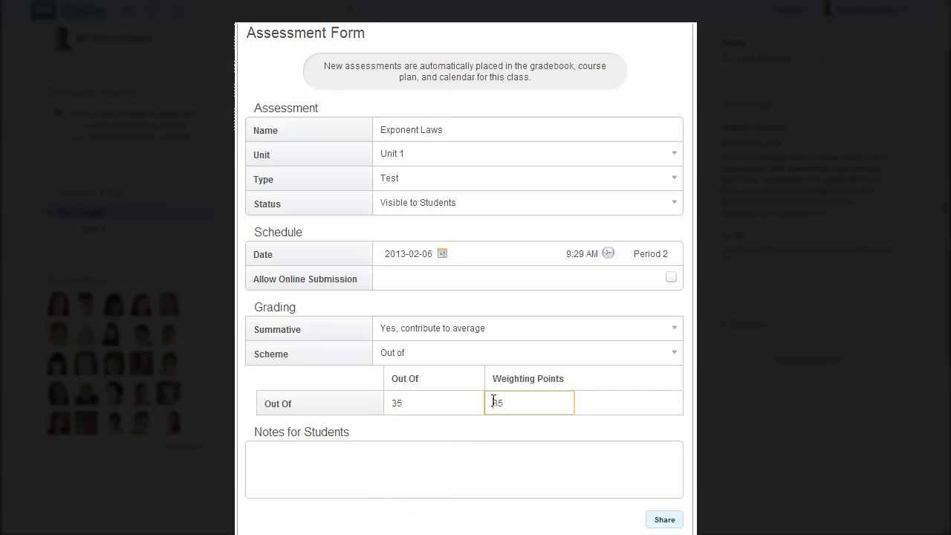
text(10)
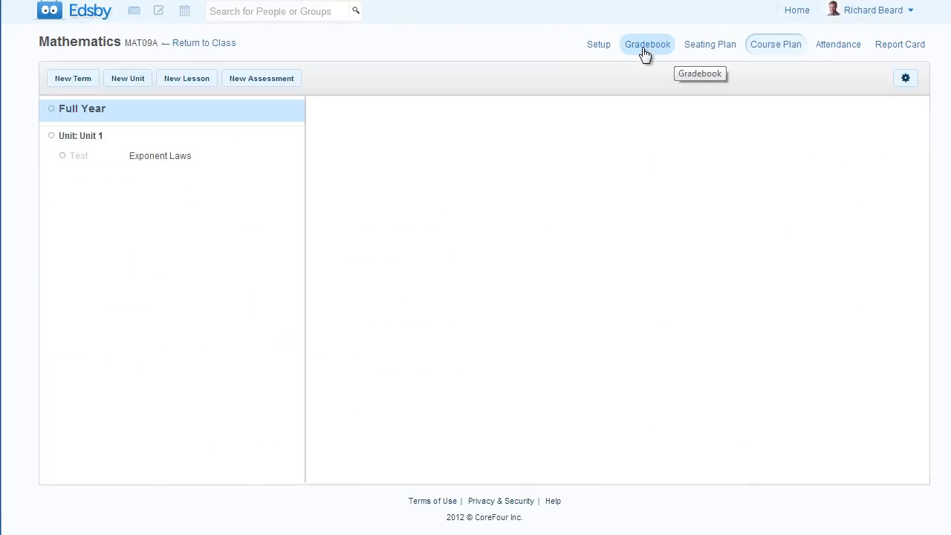
Check the Exponent Laws post and Day 1 schedule on MAT09A, then return to the gradebook.
click(647, 44)
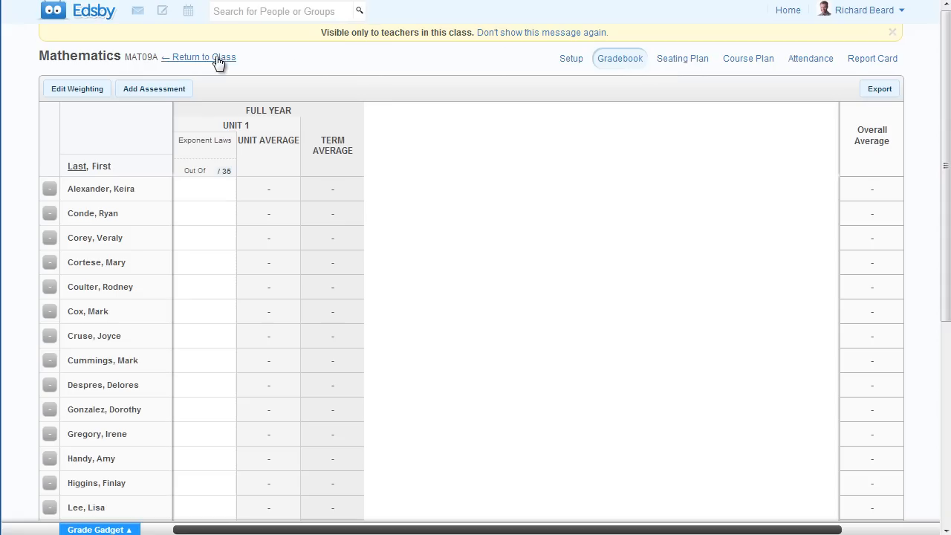
click(198, 57)
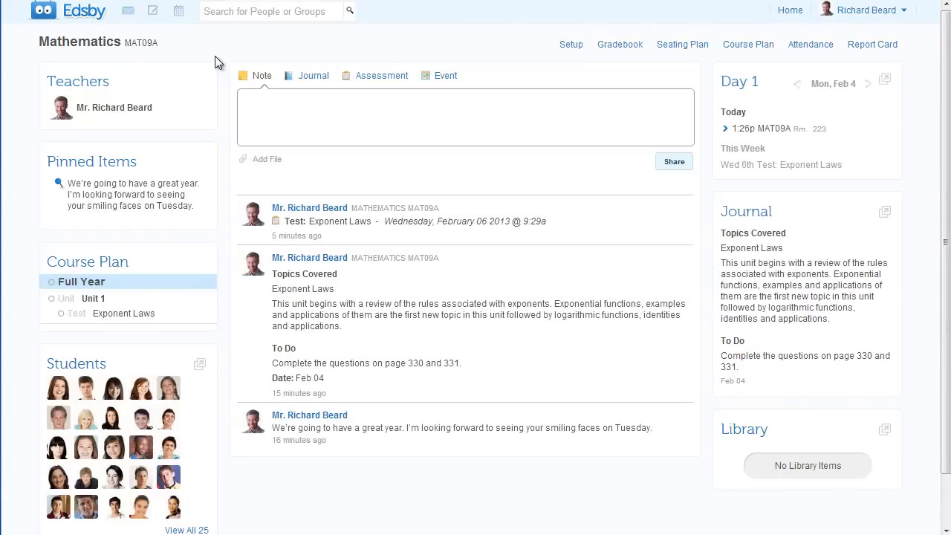
mouse_move(857, 176)
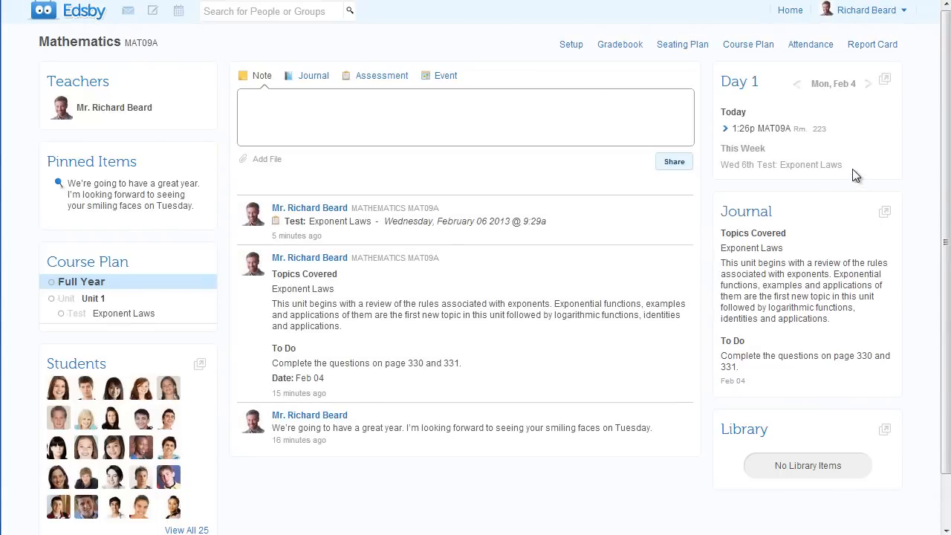
click(465, 117)
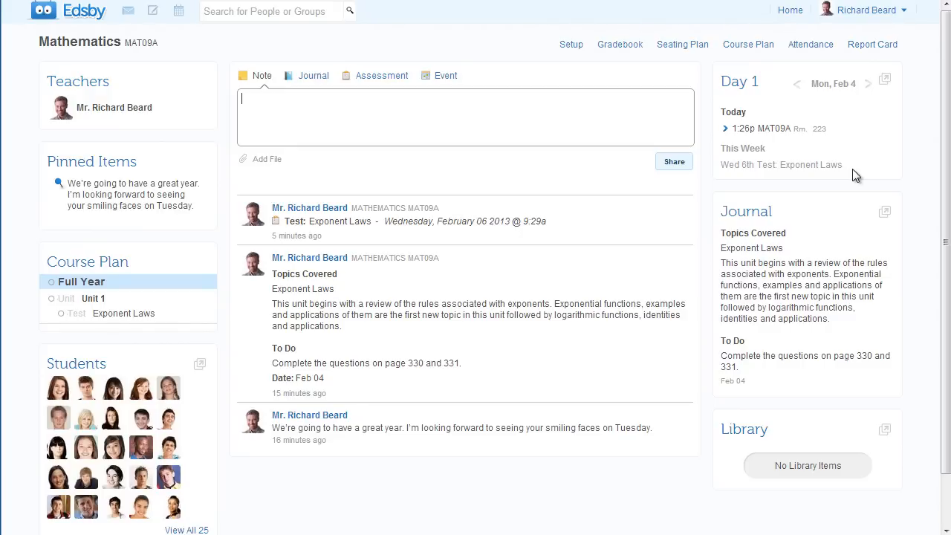
mouse_move(602, 238)
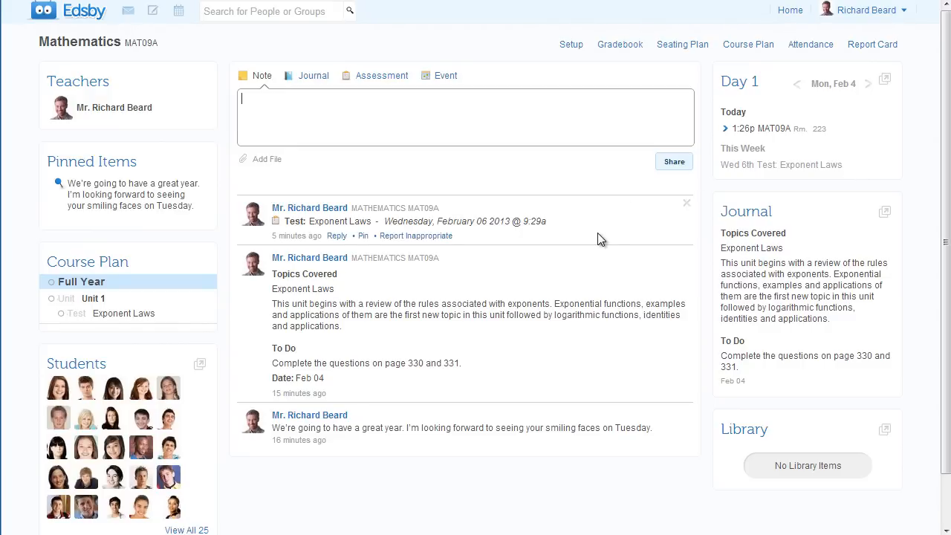
click(620, 44)
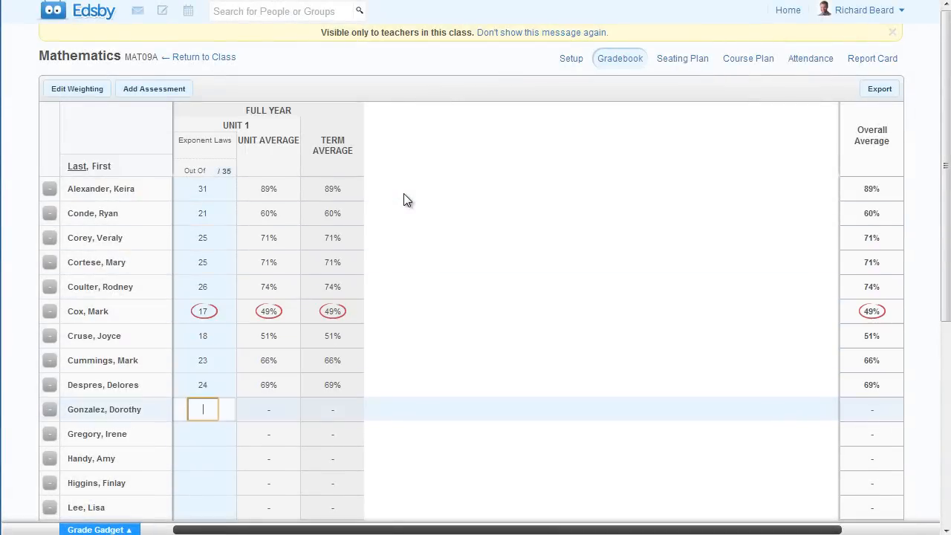
Share the Exponent Laws grades with students and bring up the report card marks.
scroll(down, 3)
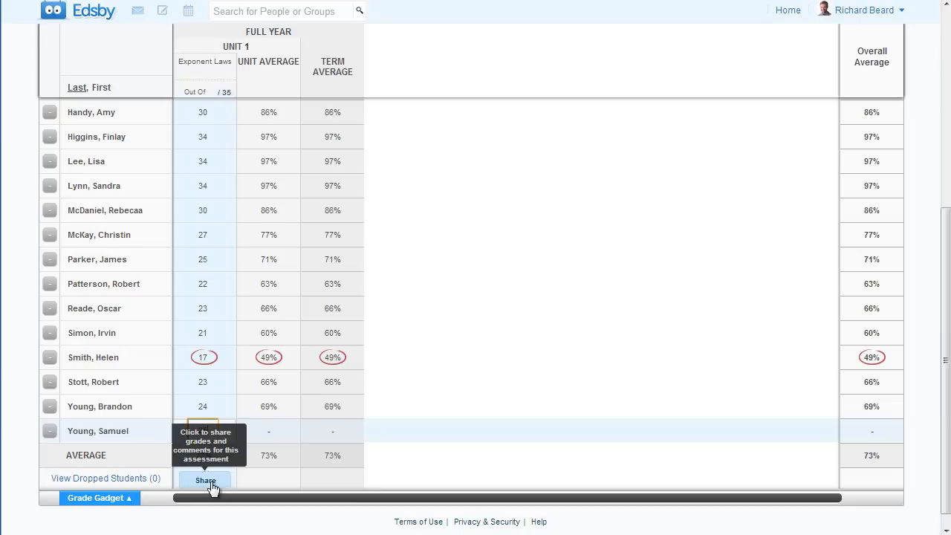
click(205, 480)
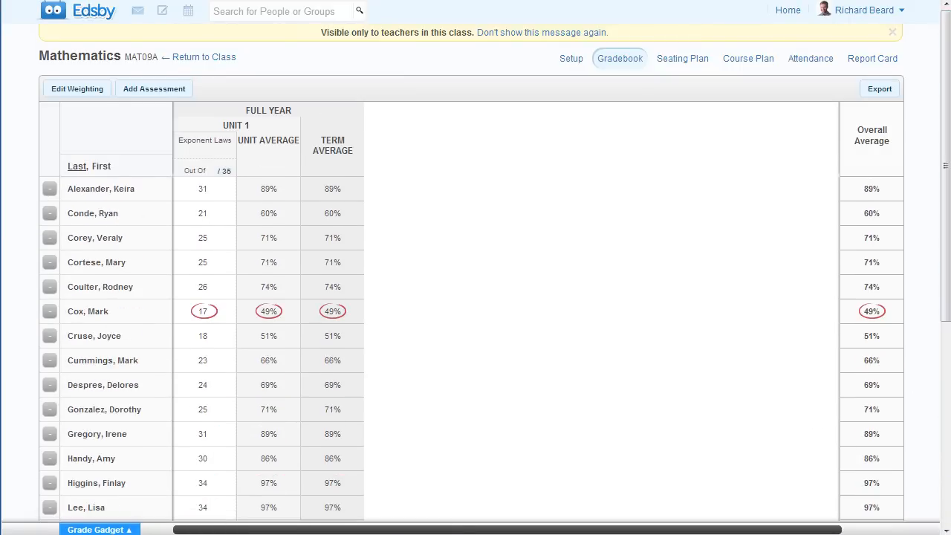
click(873, 58)
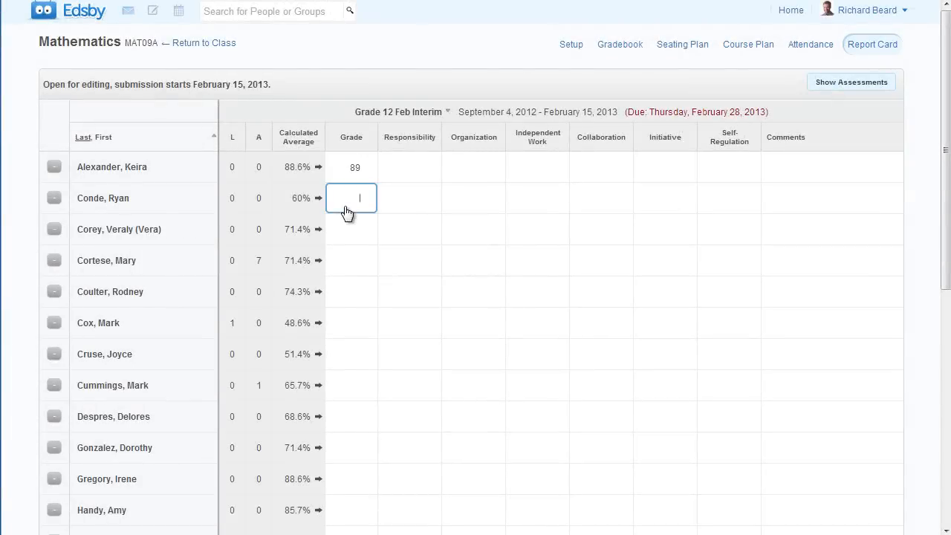
Enter 62 as the second student's report-card grade and go to the parent Home page.
text(62)
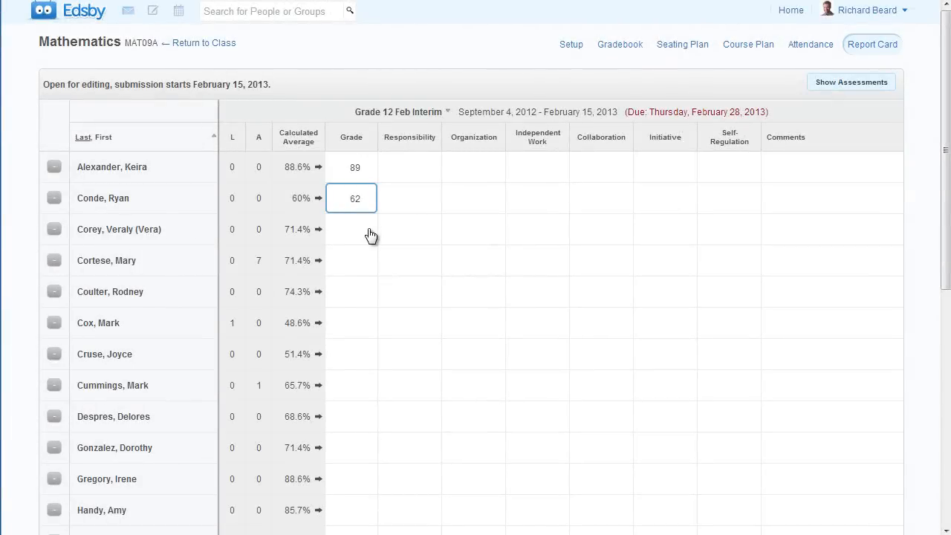
click(350, 229)
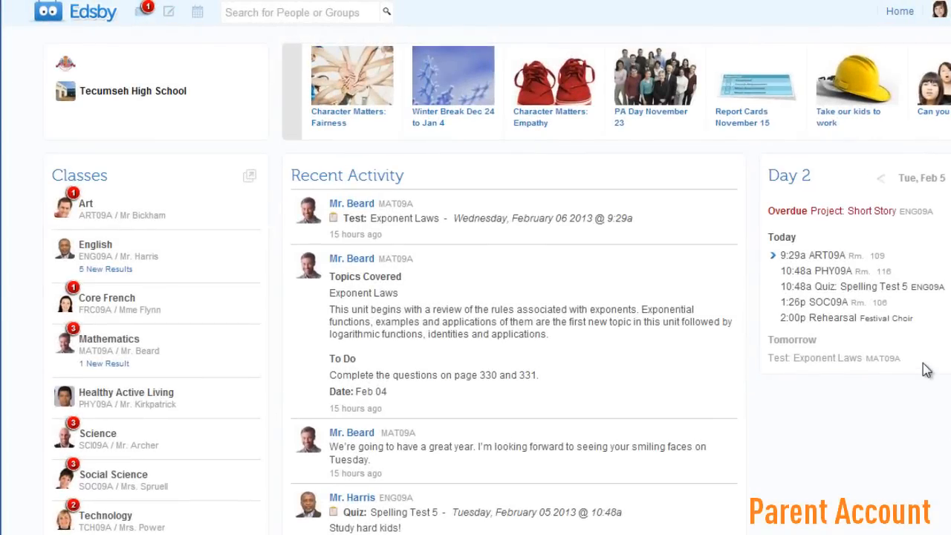
click(95, 244)
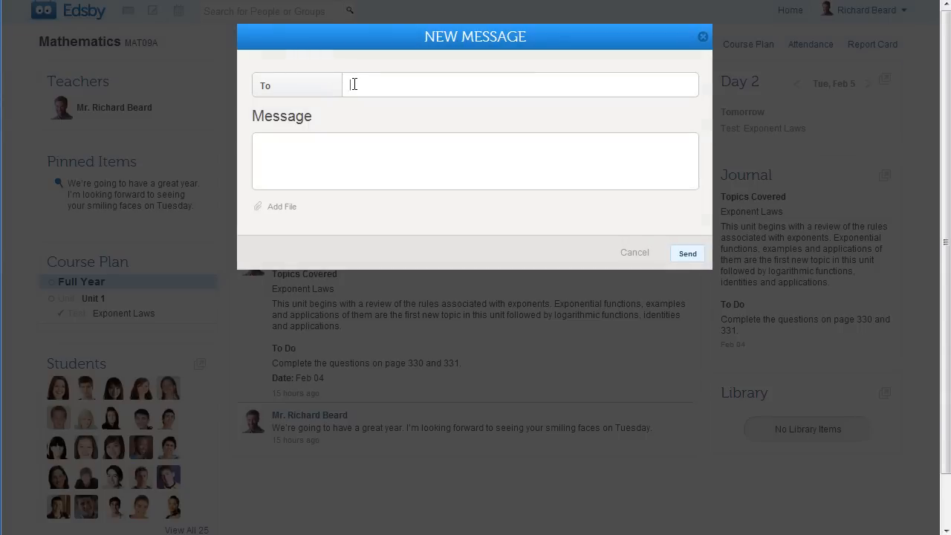
text(kenneth sing)
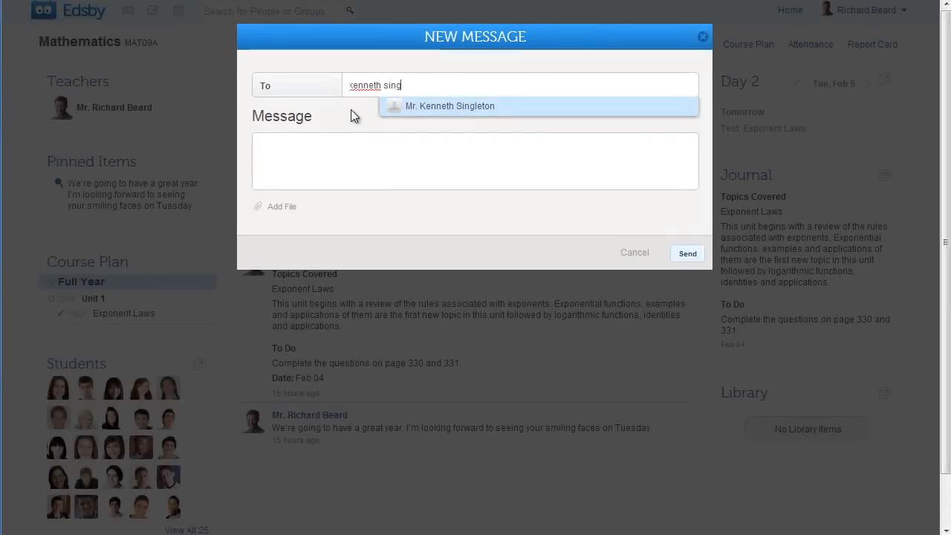
click(450, 106)
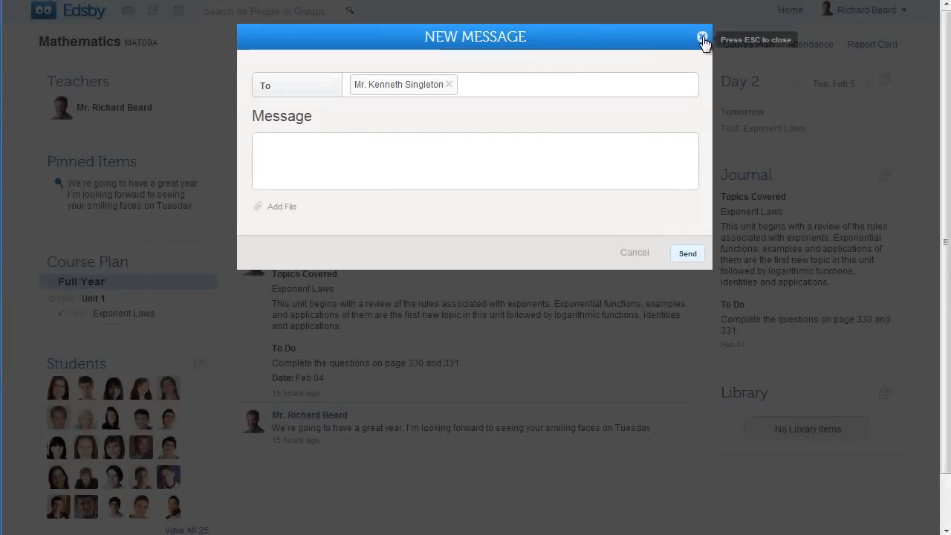
click(702, 37)
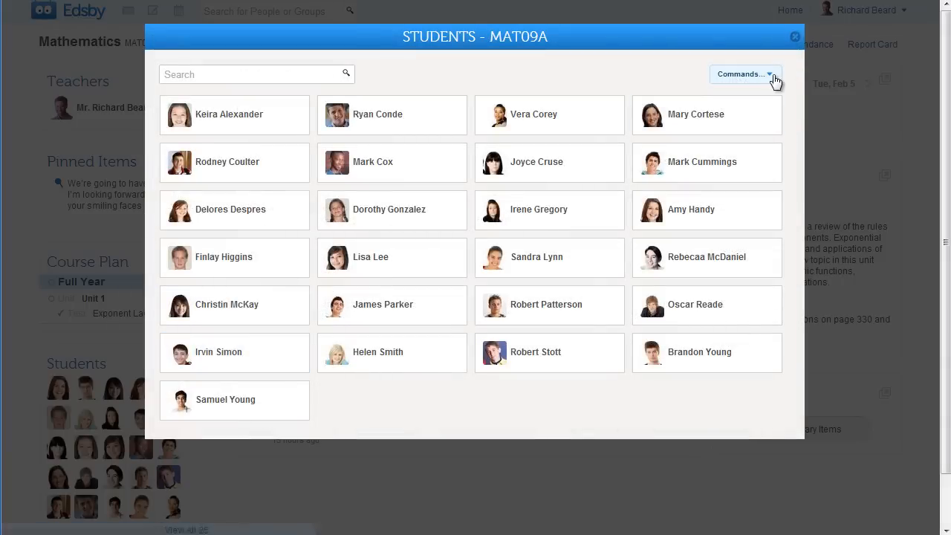
click(744, 74)
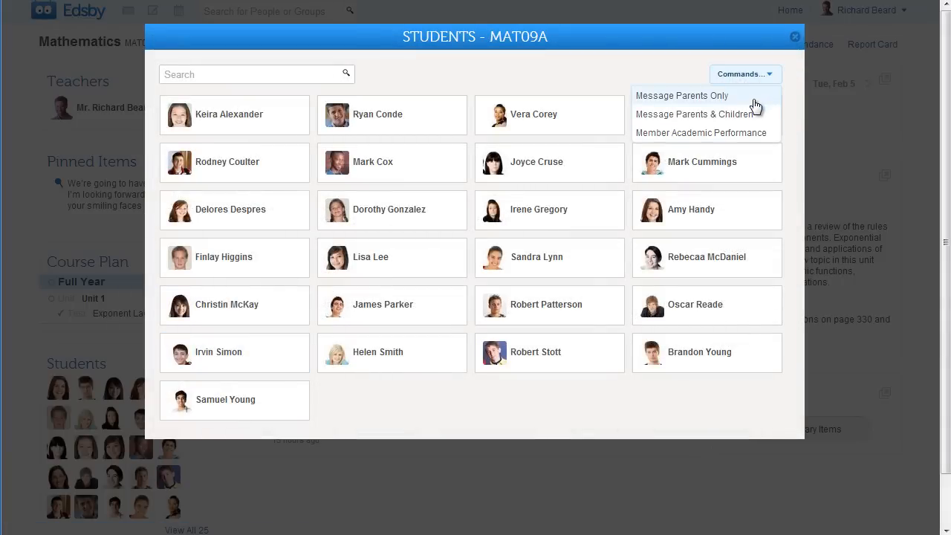